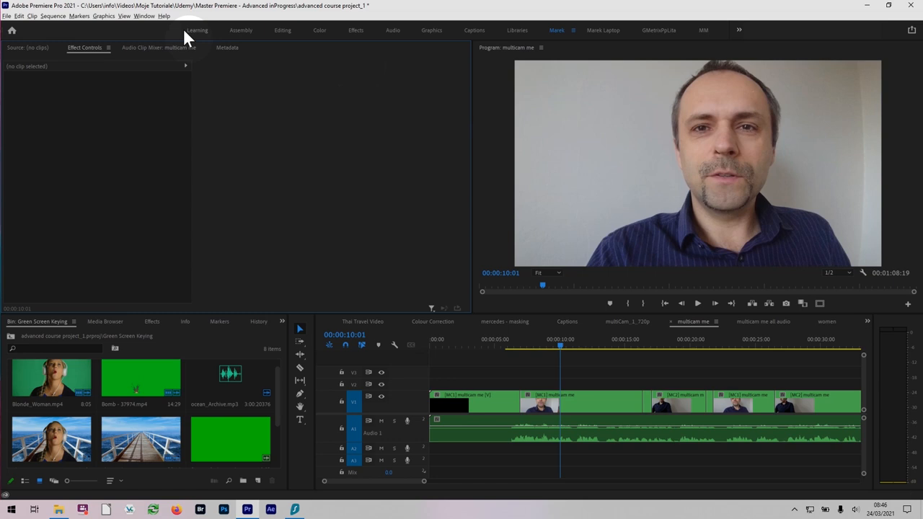
- Show the Text panel, then switch to the Captions workspace layout
left_click(144, 16)
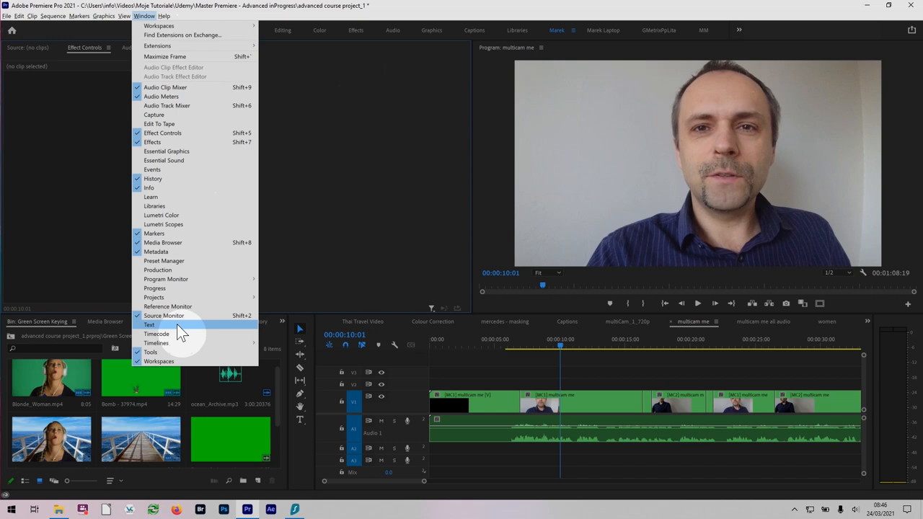
left_click(150, 324)
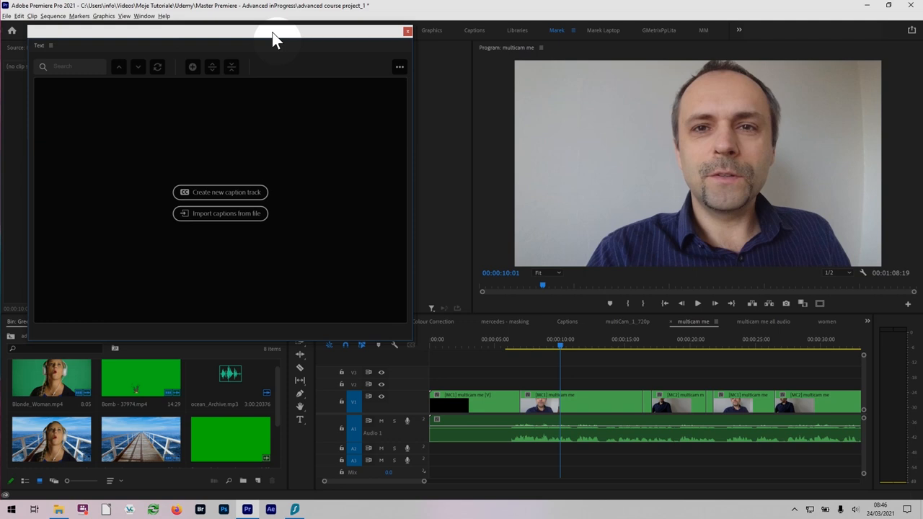
left_click(407, 31)
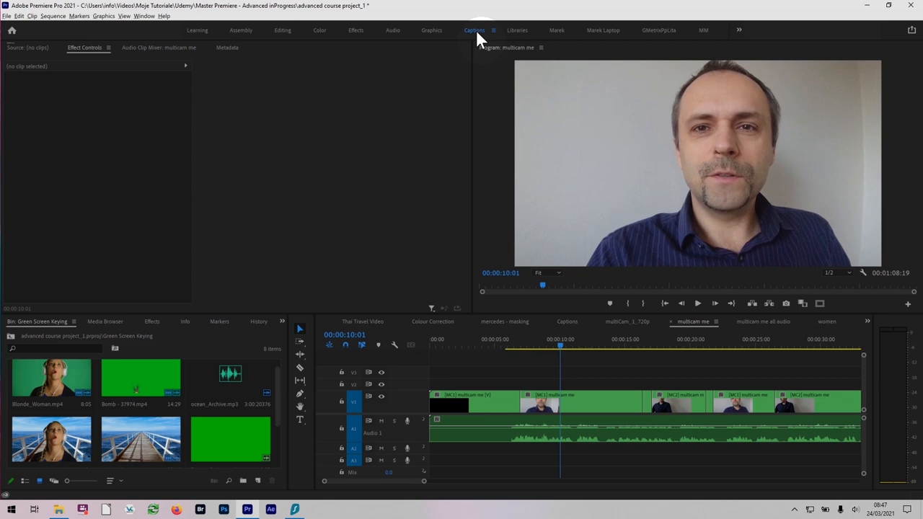
left_click(473, 29)
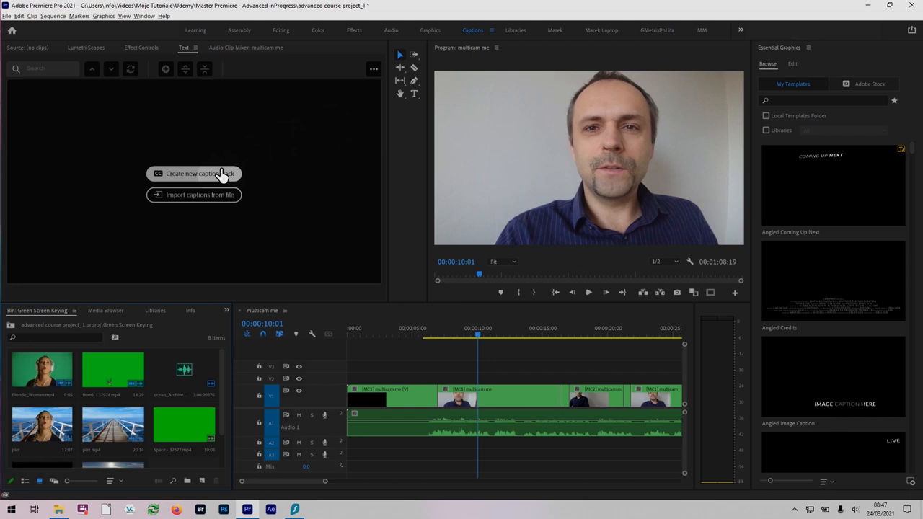
mouse_move(209, 196)
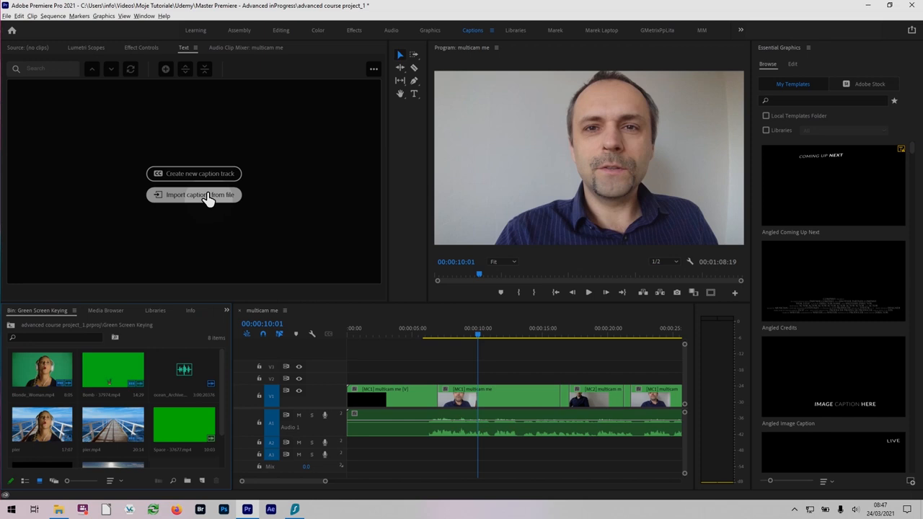
- Create a new caption track with Subtitle format and Style set to None
left_click(193, 173)
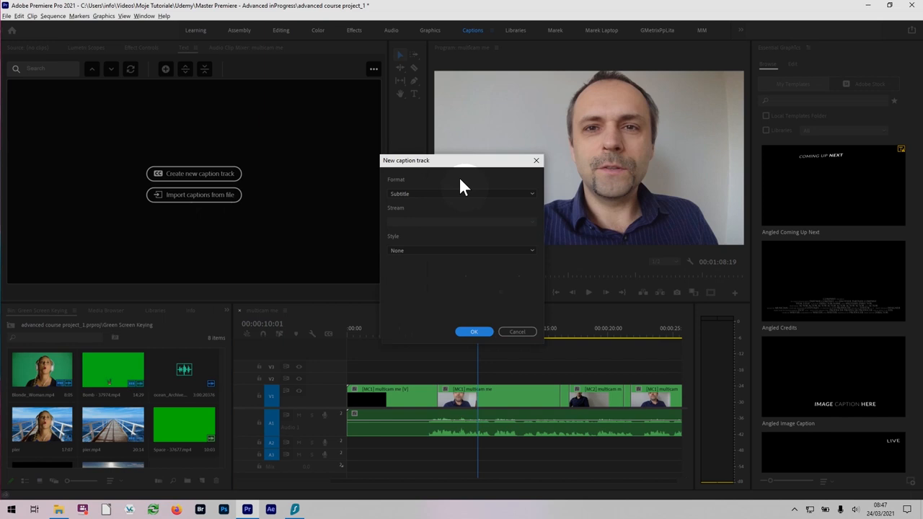
left_click(461, 193)
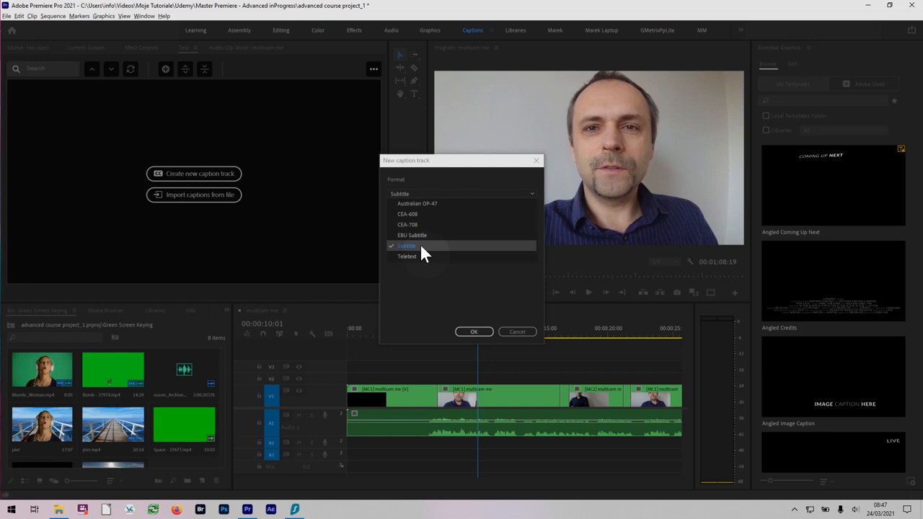
mouse_move(421, 235)
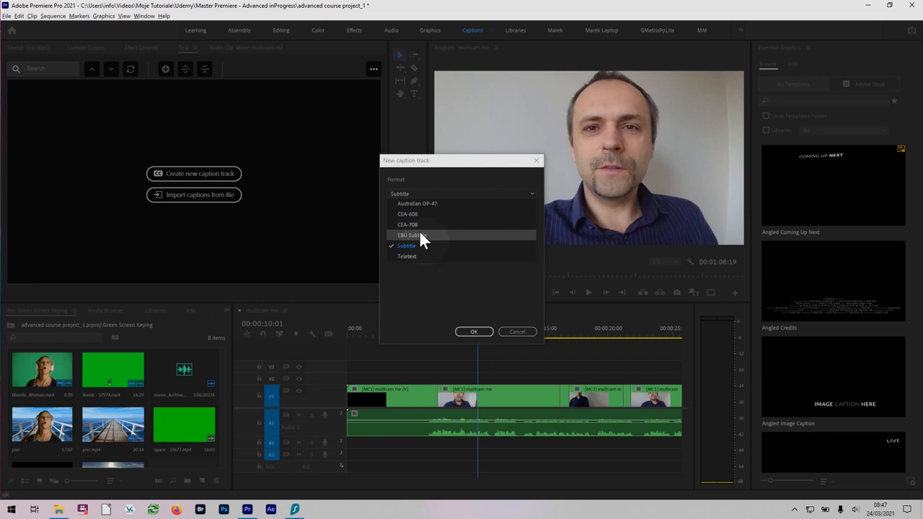
left_click(407, 245)
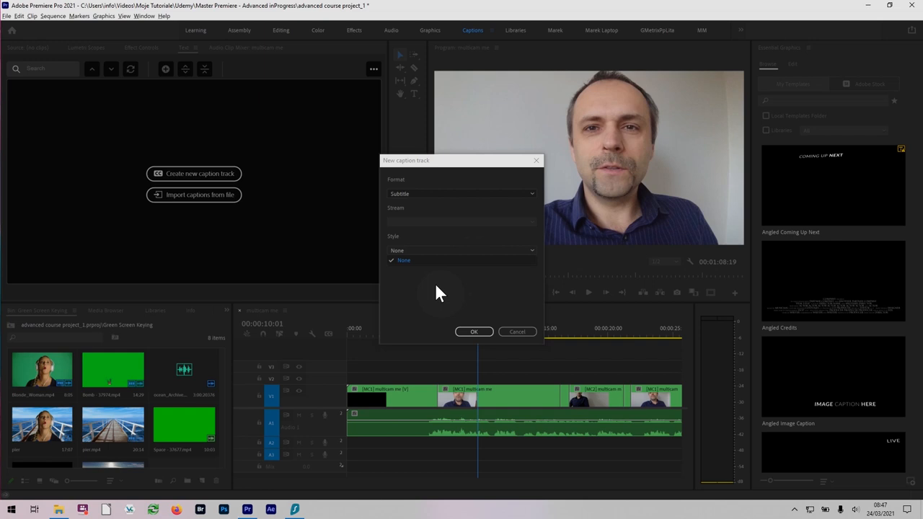
left_click(473, 331)
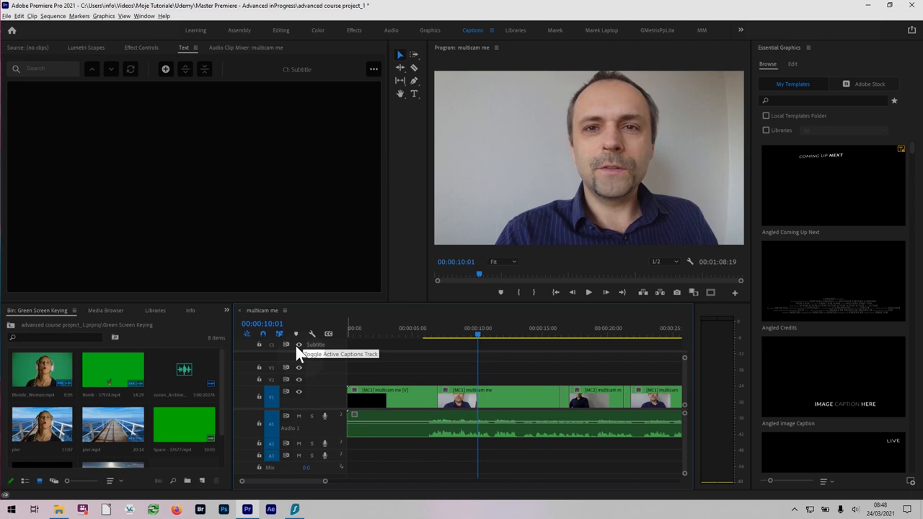
- Confirm the New Caption Track dialog to add the C1 Subtitle track
left_click(329, 333)
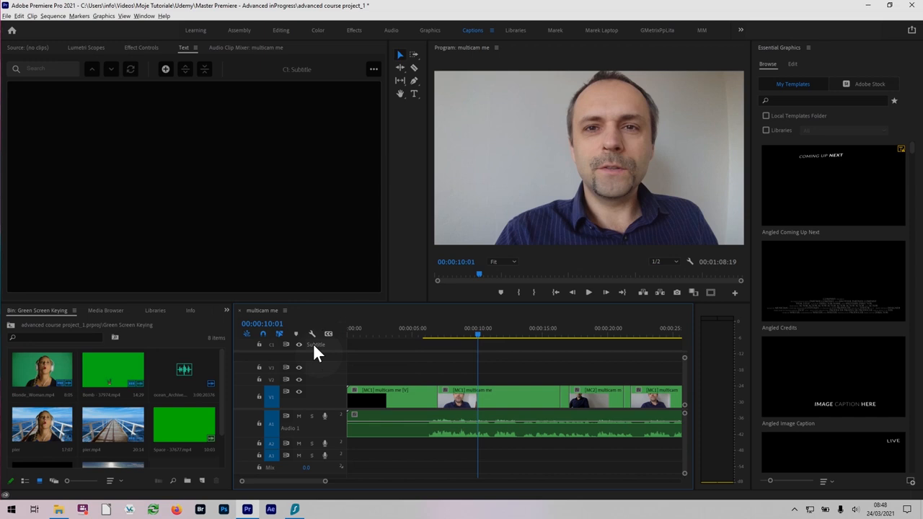
mouse_move(330, 353)
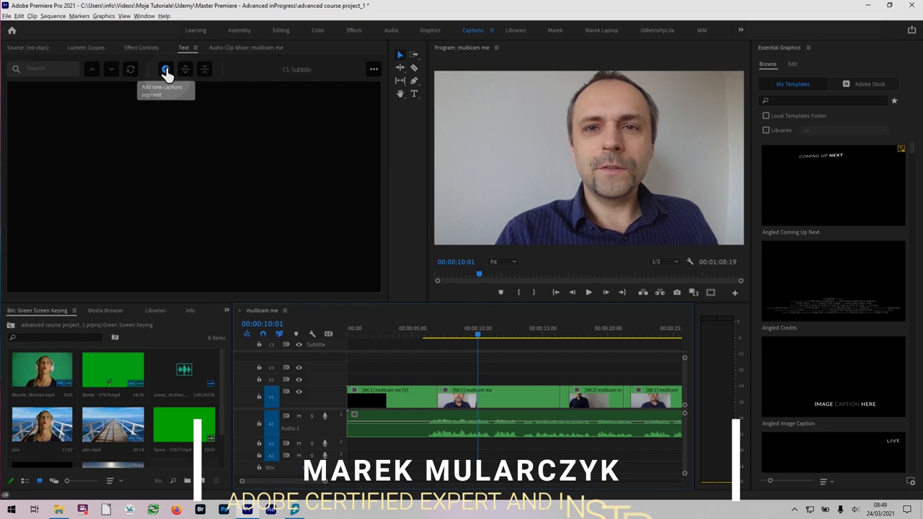
- Preview the sequence and stop at about 00:00:06 where speech starts
left_click(588, 291)
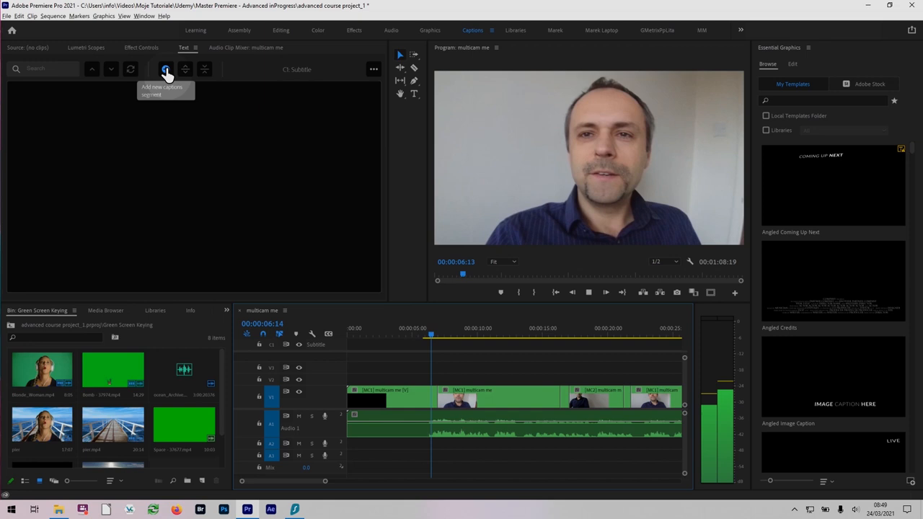
left_click(166, 70)
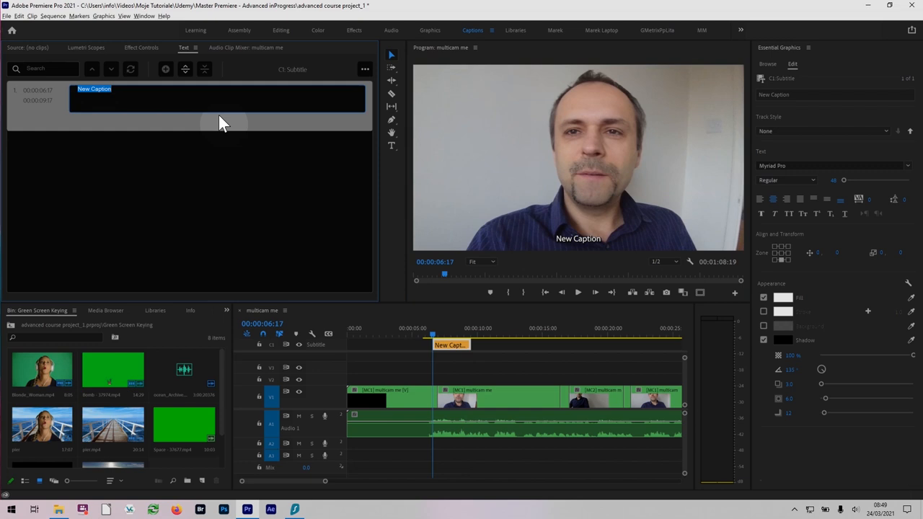
- Write 'I'm now recording on two cameras here' and '... my smartpho' into the captions, then select the second caption's text
type("I'm now recording on two cameras")
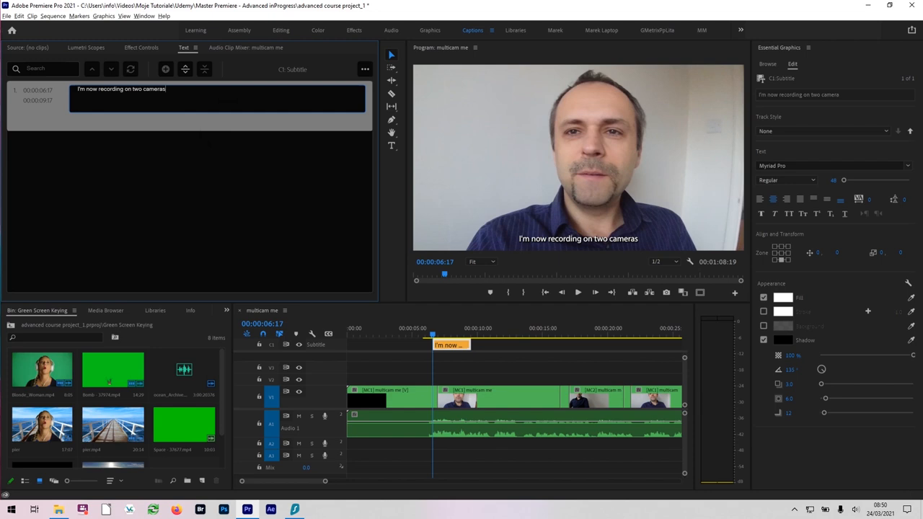
type("here")
type("I've got")
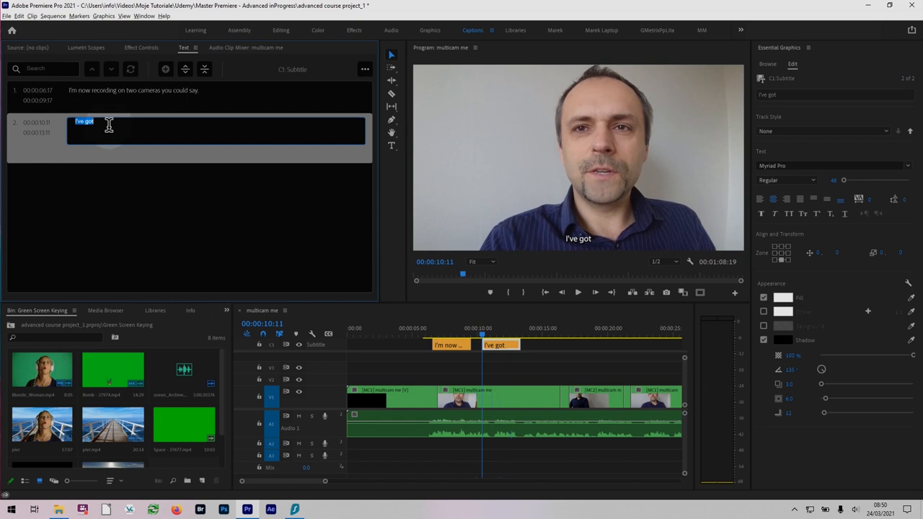
type("... my smartphone right in front of me")
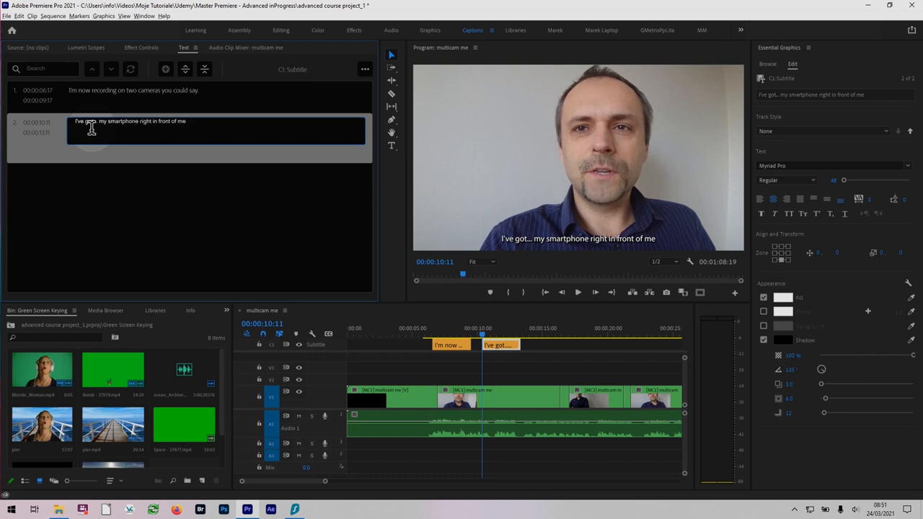
triple_click(130, 121)
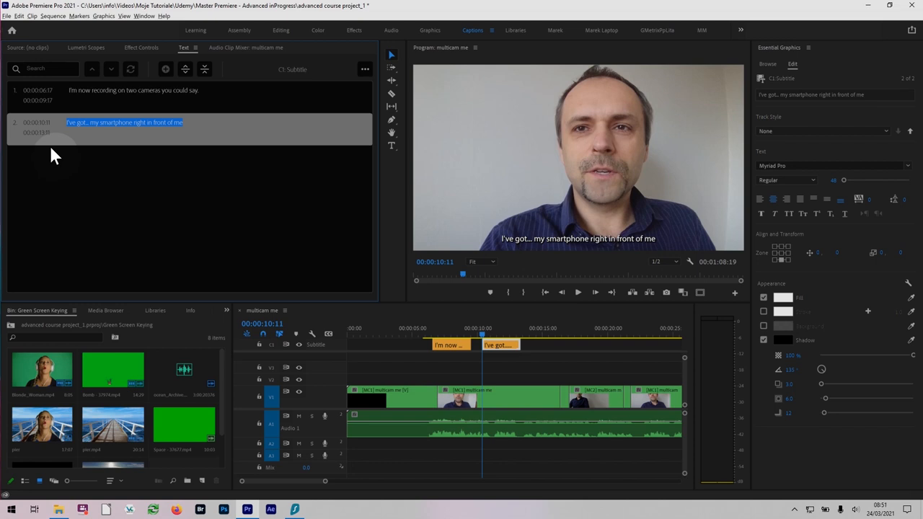
mouse_move(185, 70)
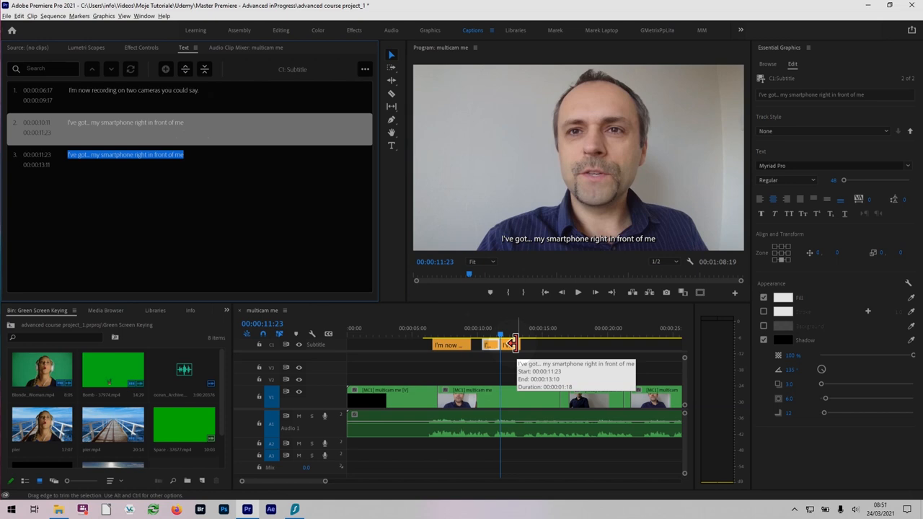
- Select the second and third captions together after the split
left_click(204, 69)
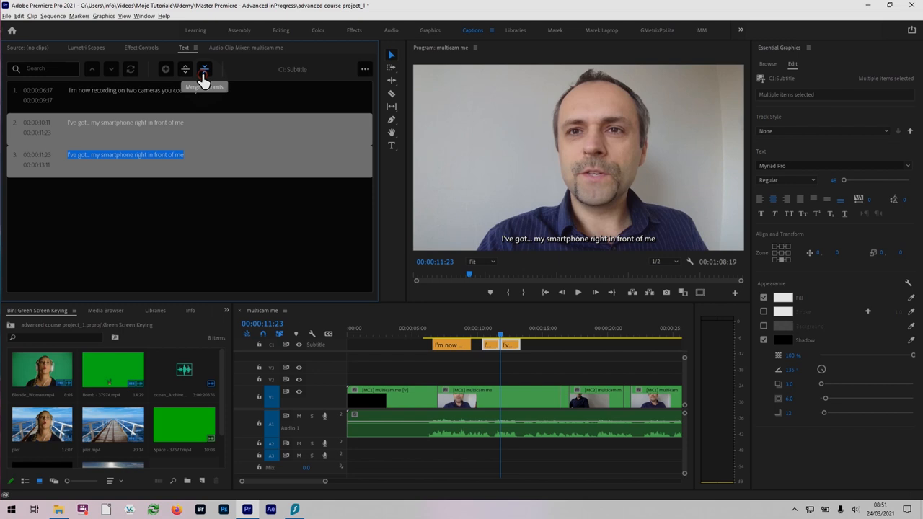
- Merge the selected captions into one and review the caption entries
left_click(205, 69)
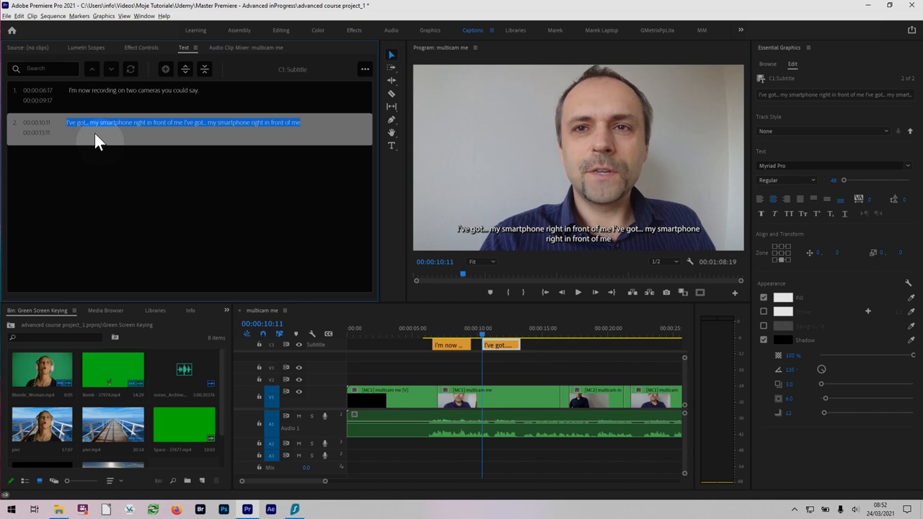
left_click(133, 90)
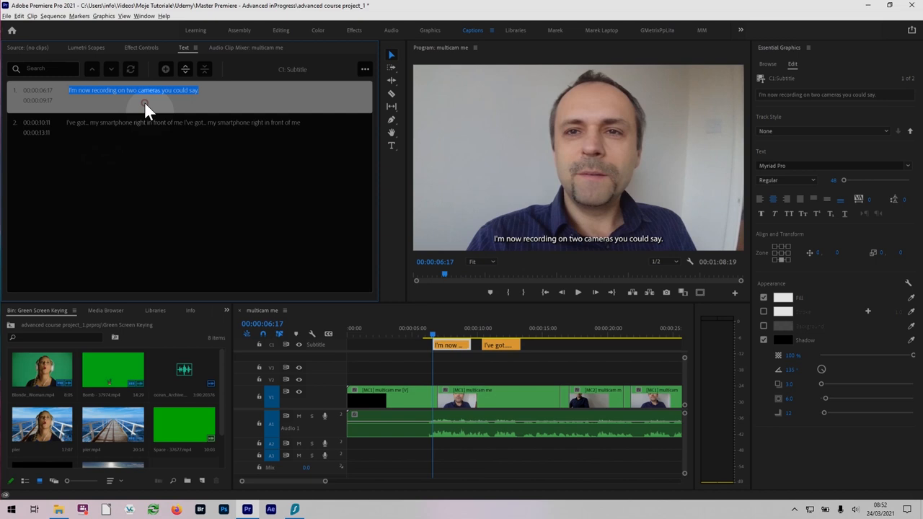
left_click(446, 280)
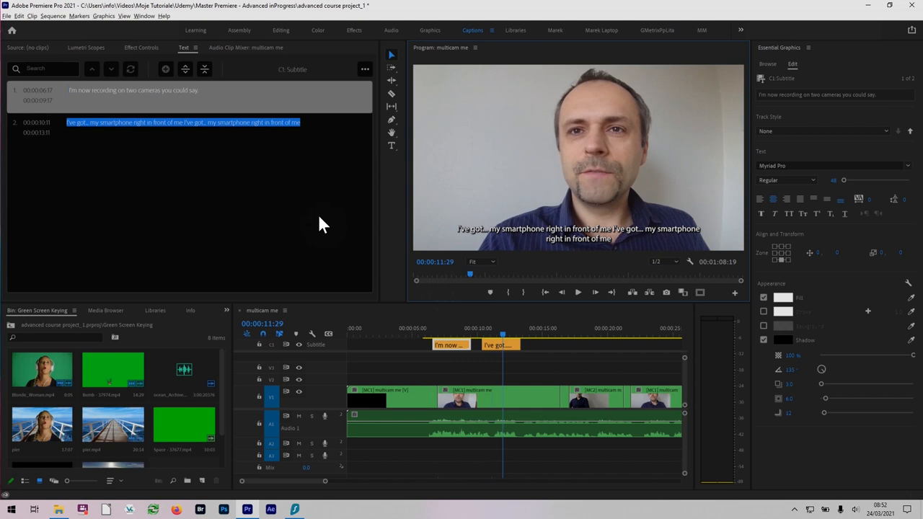
left_click(470, 337)
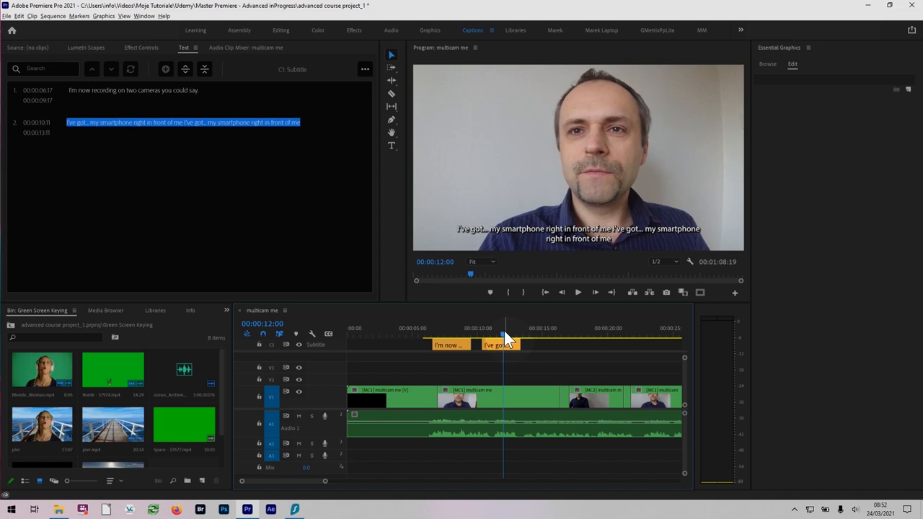
- Give the selected caption the Roboto typeface in Light weight
left_click(133, 89)
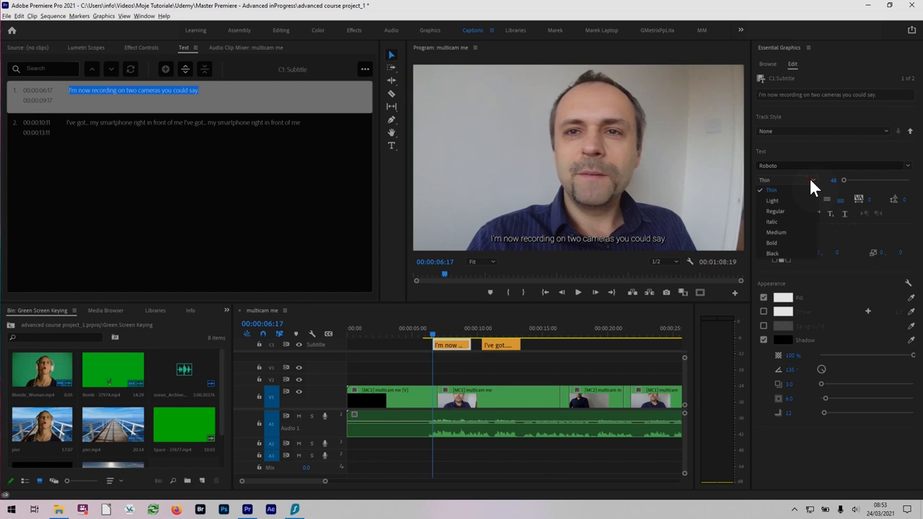
left_click(773, 199)
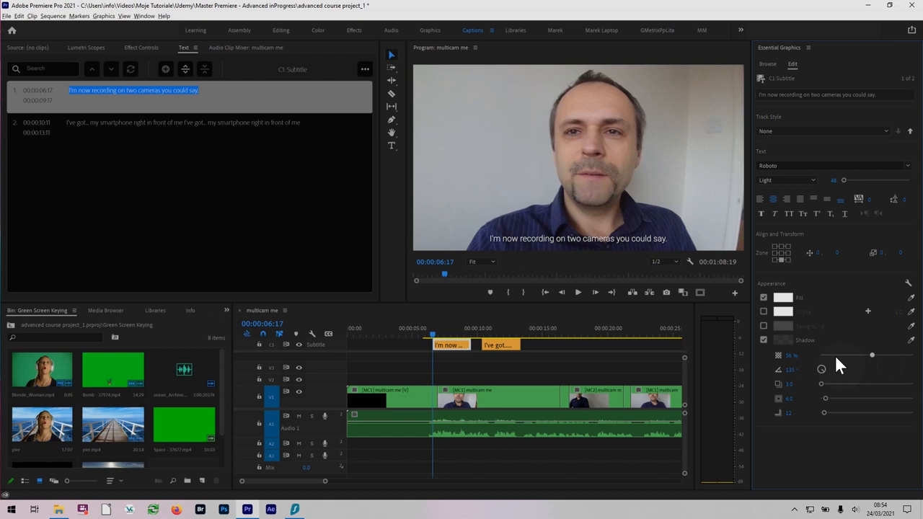
- Increase the caption shadow strength with the Appearance slider
left_click_drag(871, 355, 911, 355)
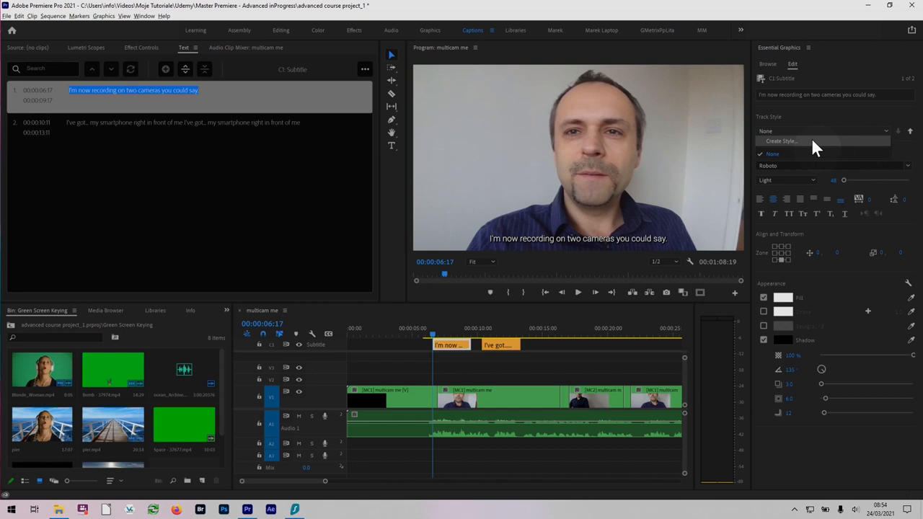
- Choose Create Style from the Track Style dropdown for the caption look
left_click(782, 141)
type("Captions Roboto with shadow")
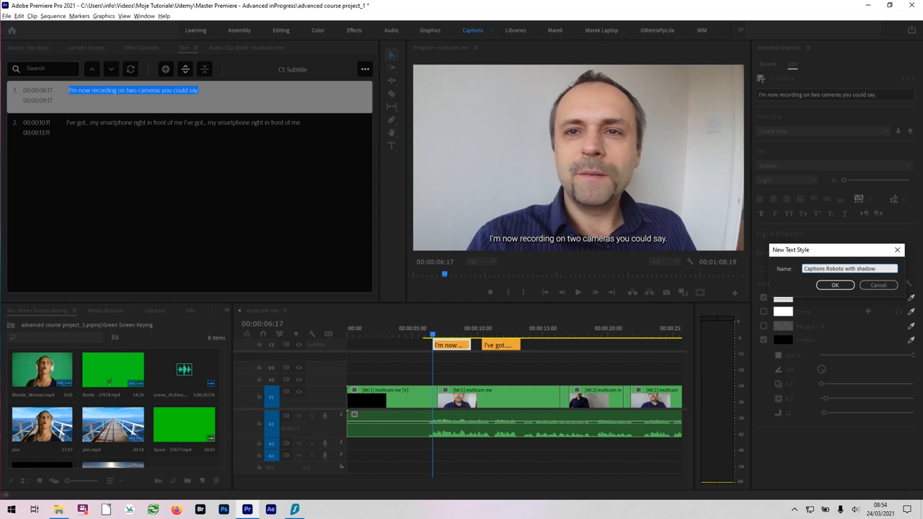
- Save the style as 'Captions Roboto with shadow' and confirm it in the Track Style list for both captions
left_click(833, 285)
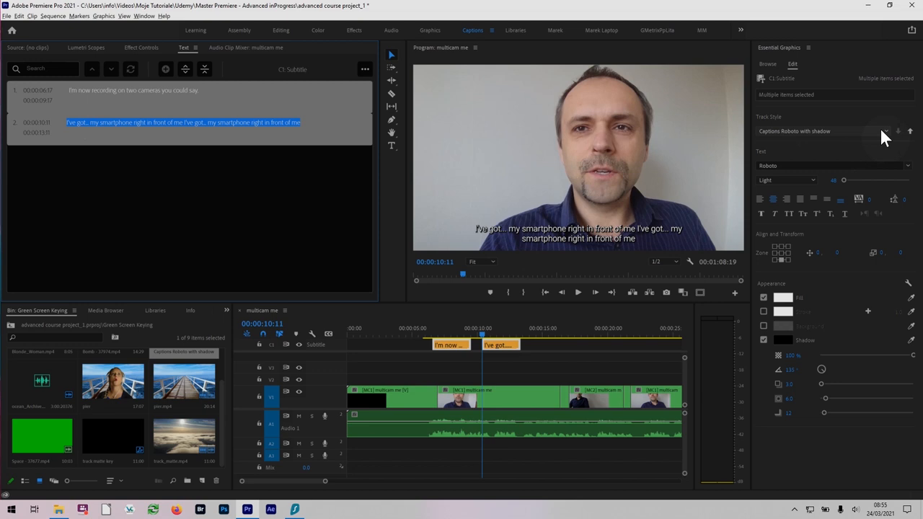
left_click(885, 129)
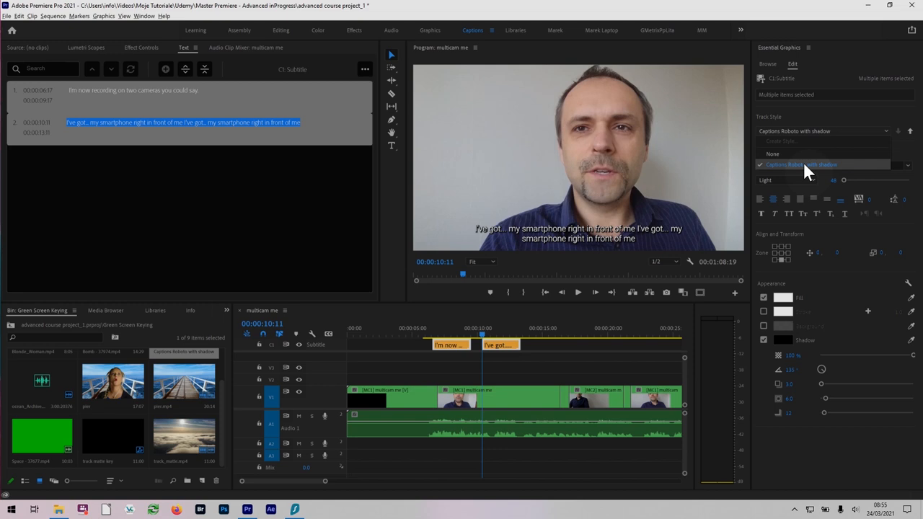
mouse_move(804, 171)
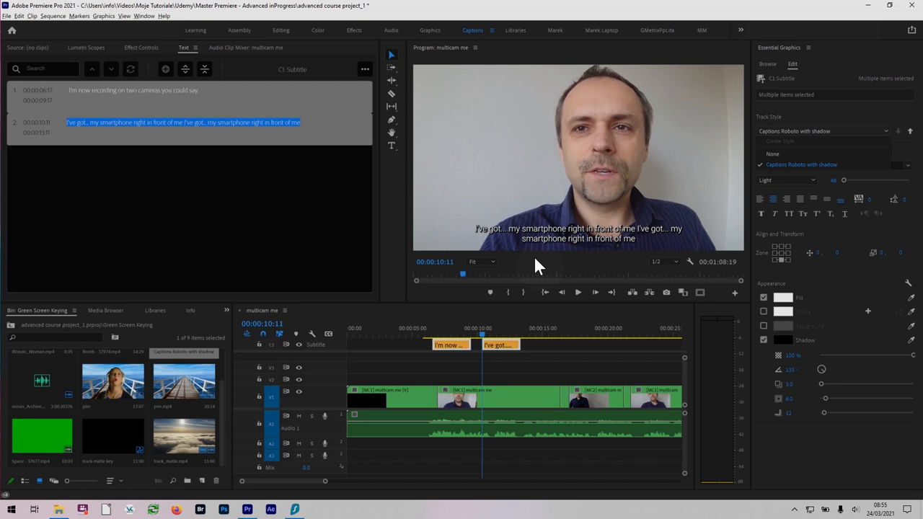
left_click(821, 130)
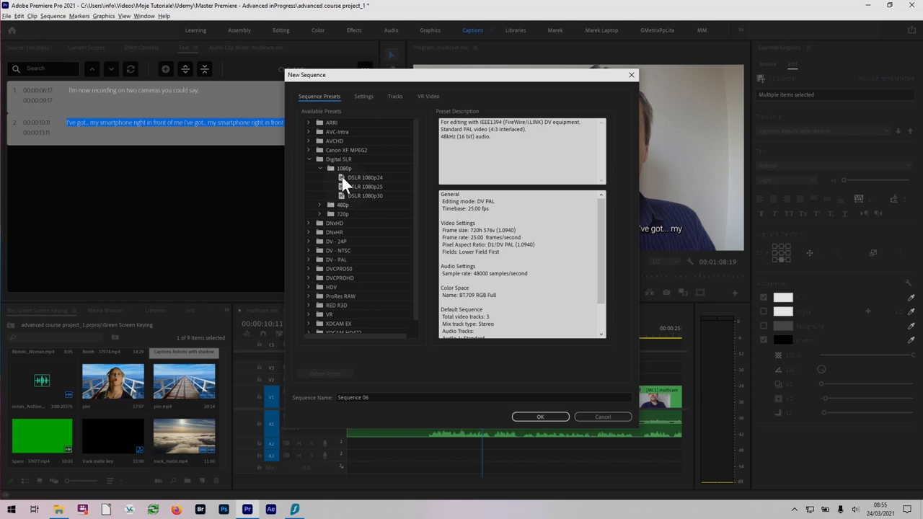
- Create a new sequence whose Subtitle caption track uses the Captions Roboto with shadow style
left_click(539, 417)
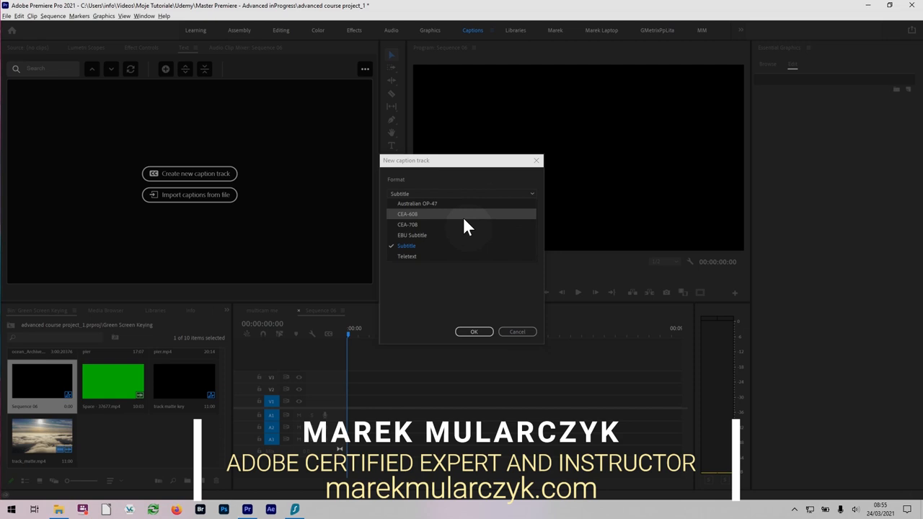
left_click(406, 245)
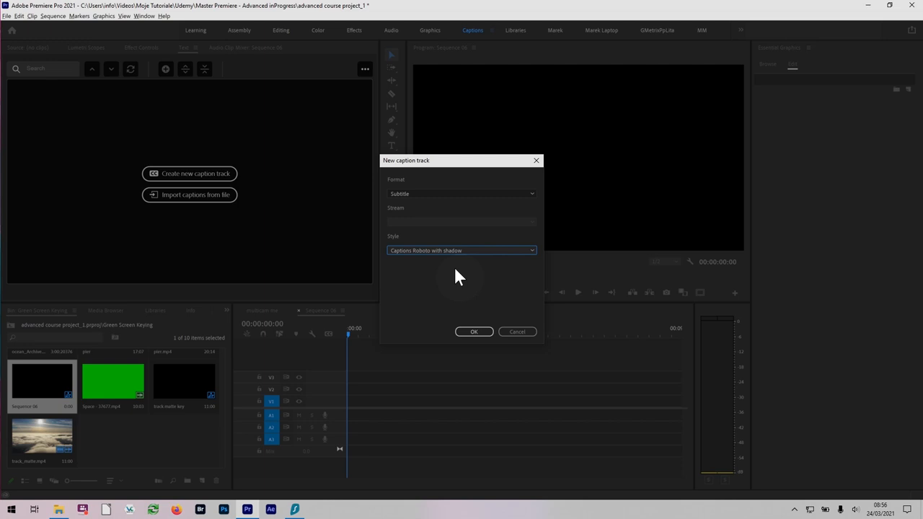
mouse_move(468, 283)
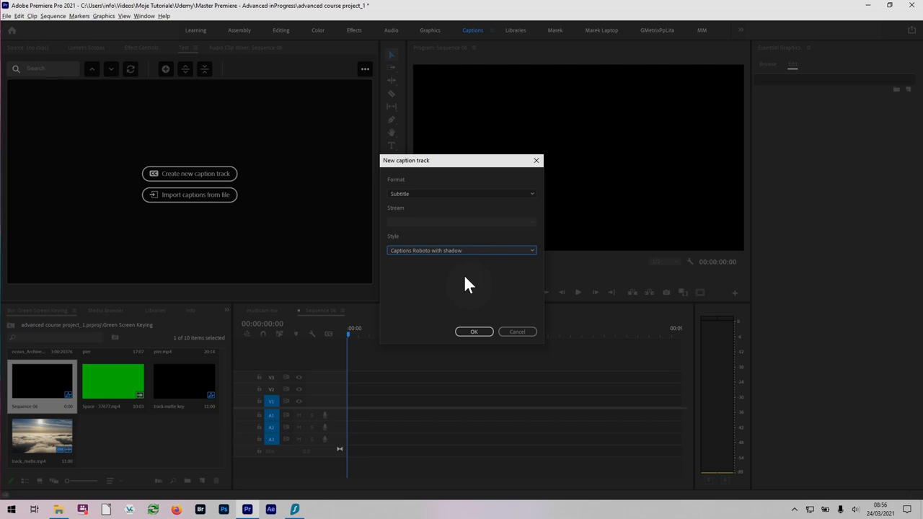
left_click(473, 331)
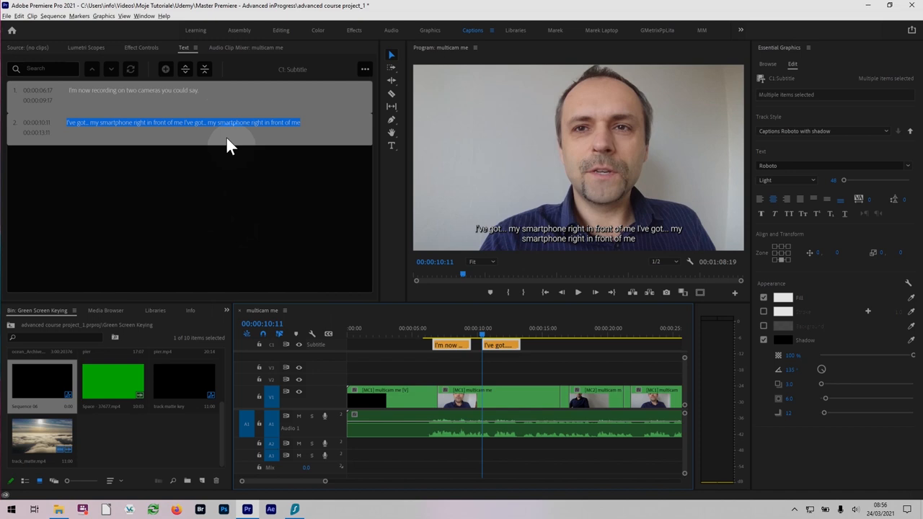
- Export the multicam sequence's captions to an SRT file from the Captions panel menu
left_click(365, 69)
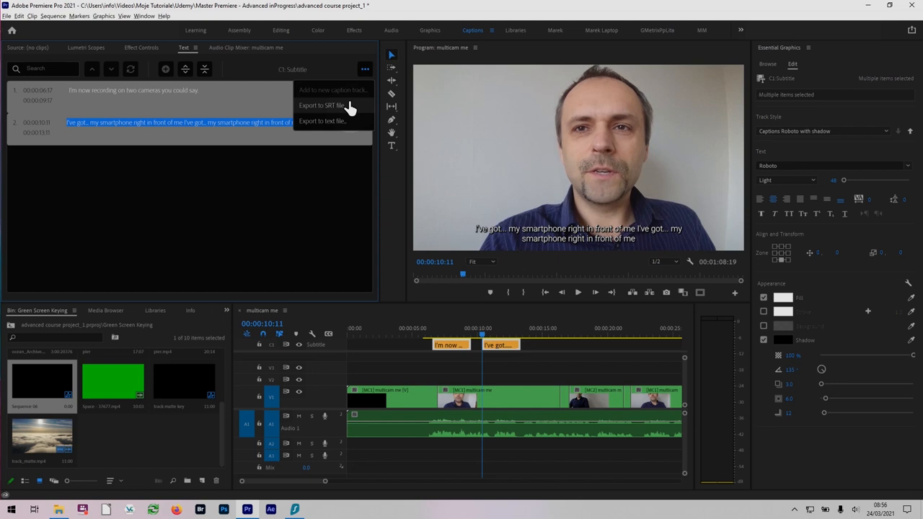
left_click(323, 106)
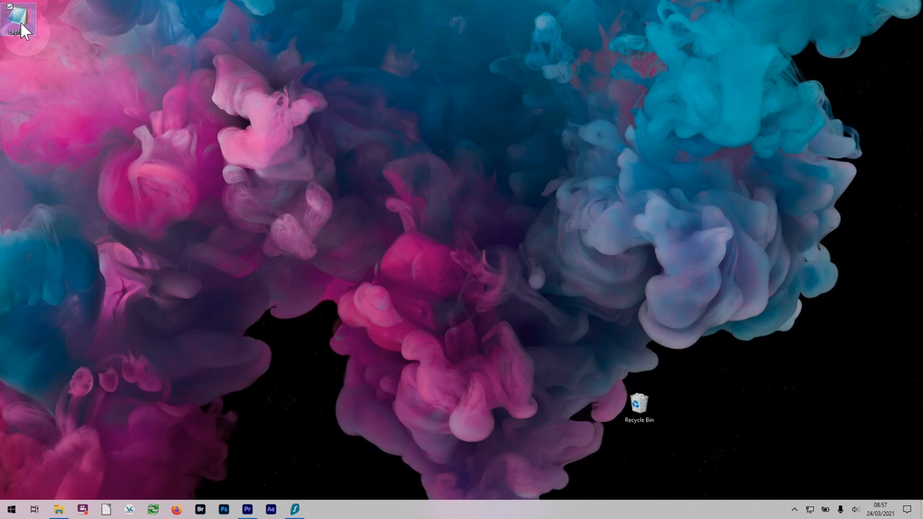
- Open the exported .srt caption file from the desktop in Notepad
double_click(18, 17)
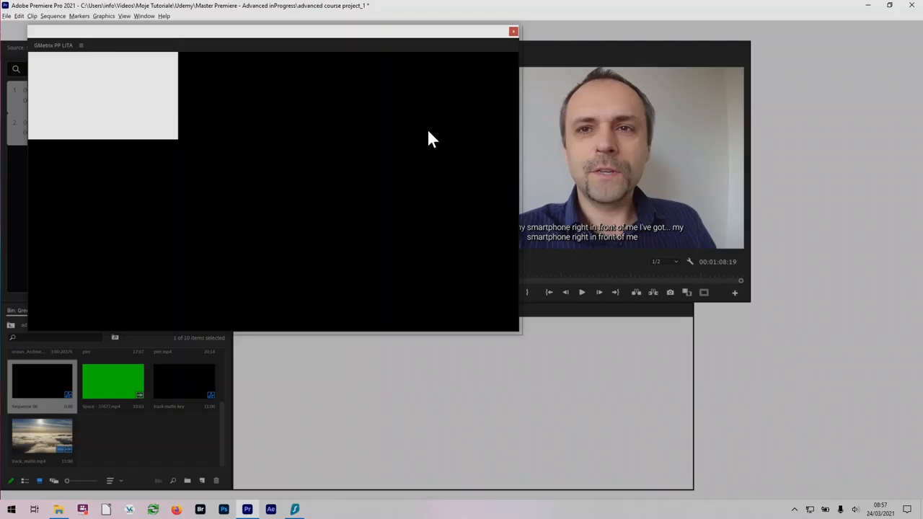
- Close the Notepad SRT file and return to the Premiere Pro project
left_click(514, 32)
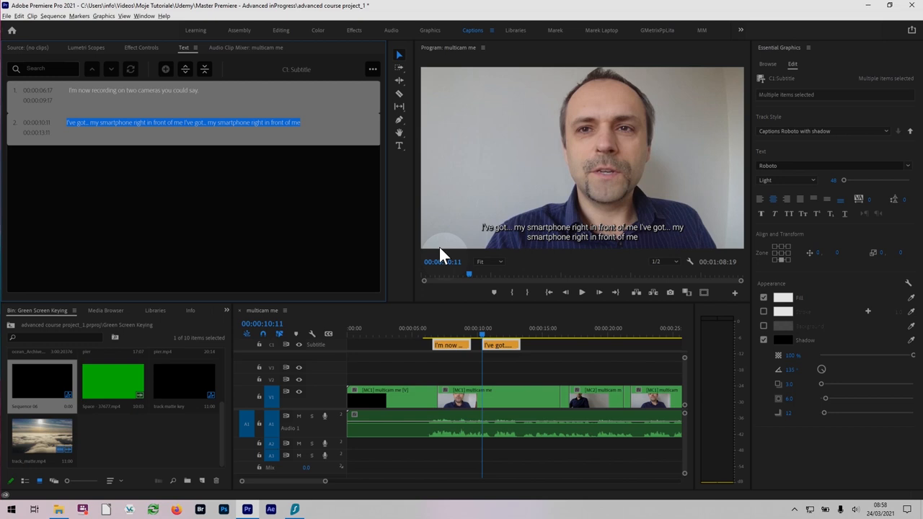
- Add a second Subtitle-format caption track via the track header's Add Track option
right_click(316, 345)
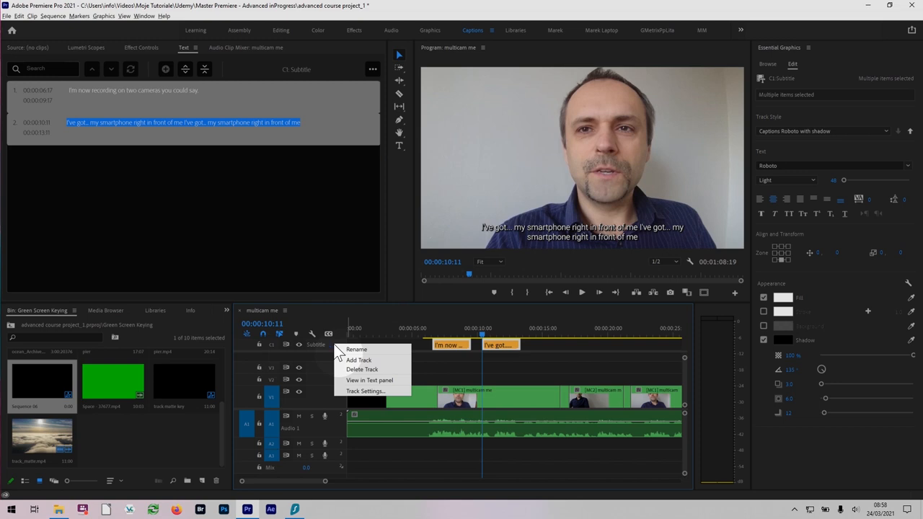
left_click(359, 360)
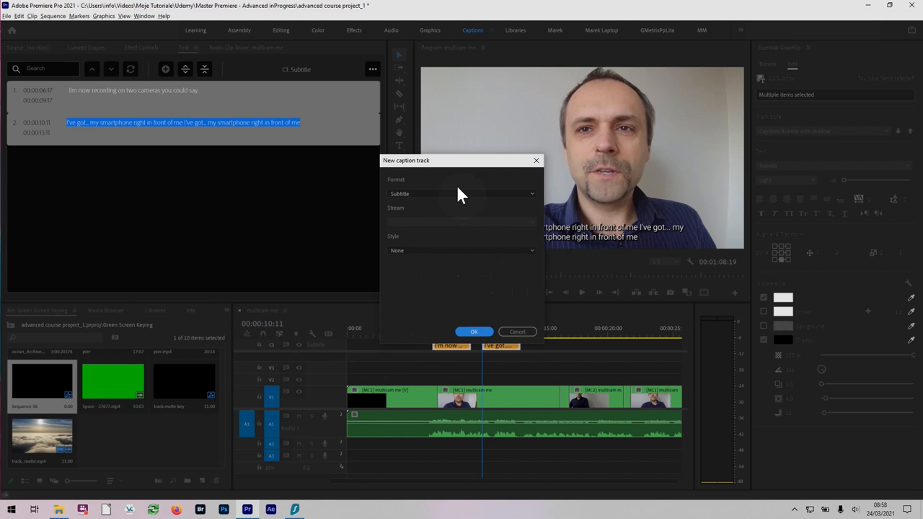
left_click(473, 330)
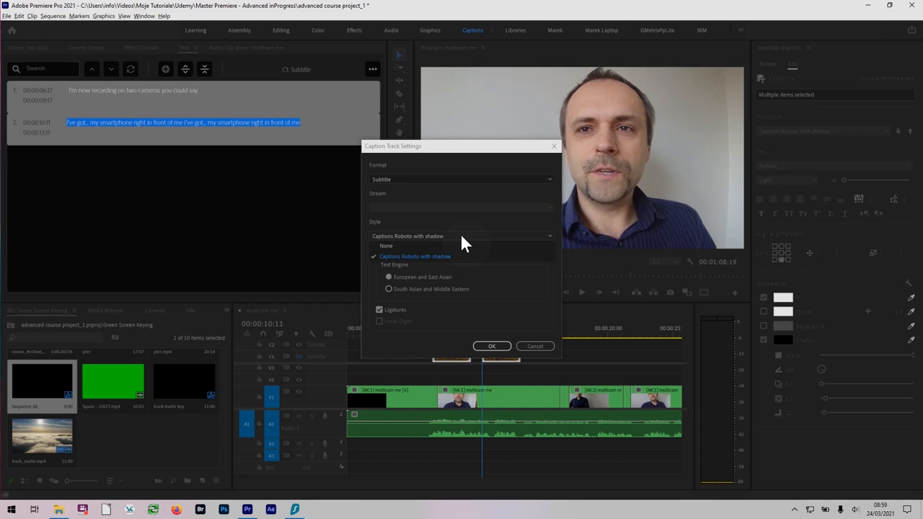
- Set the second subtitle track's style to Captions Roboto with shadow and apply it
left_click(415, 256)
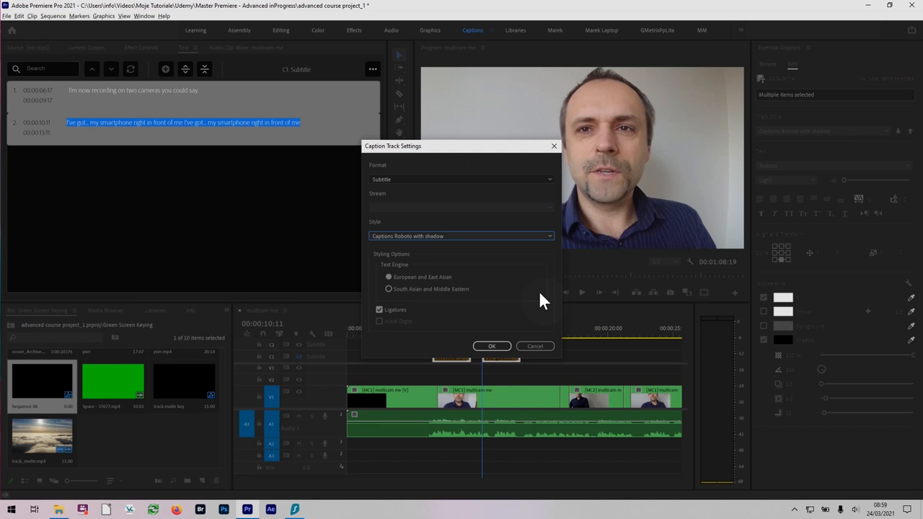
left_click(492, 346)
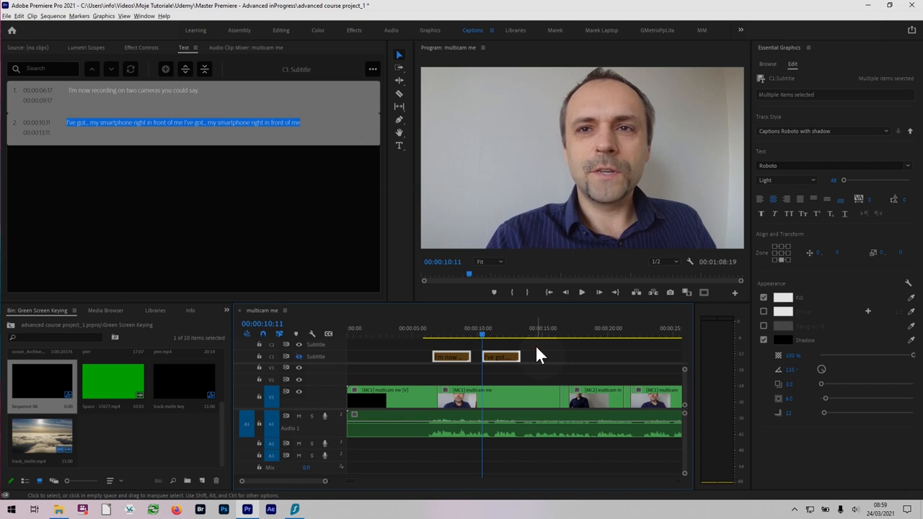